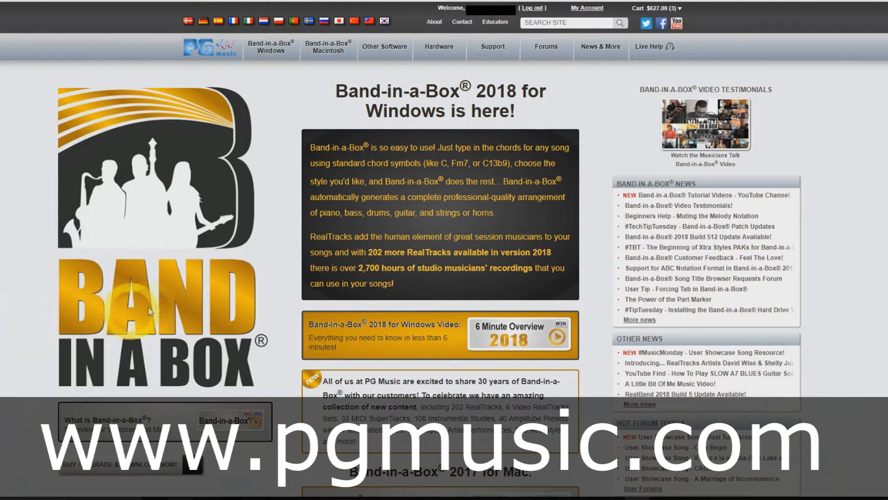
mouse_move(255, 303)
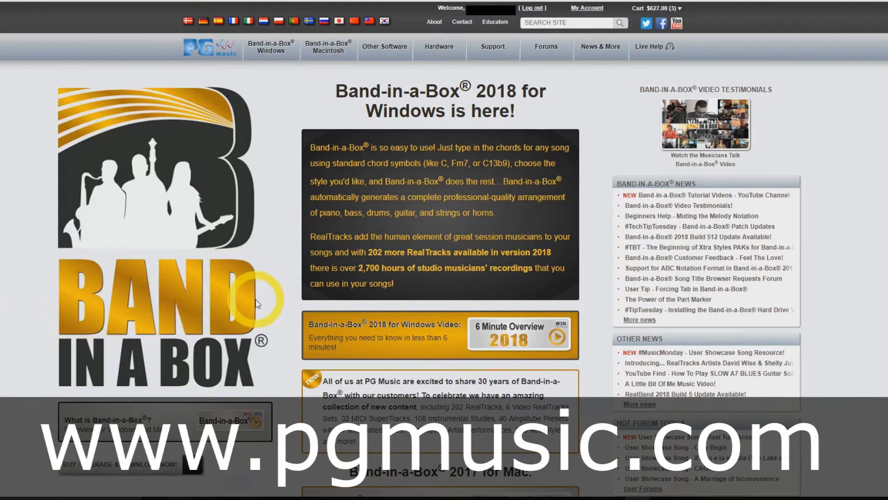
mouse_move(586, 7)
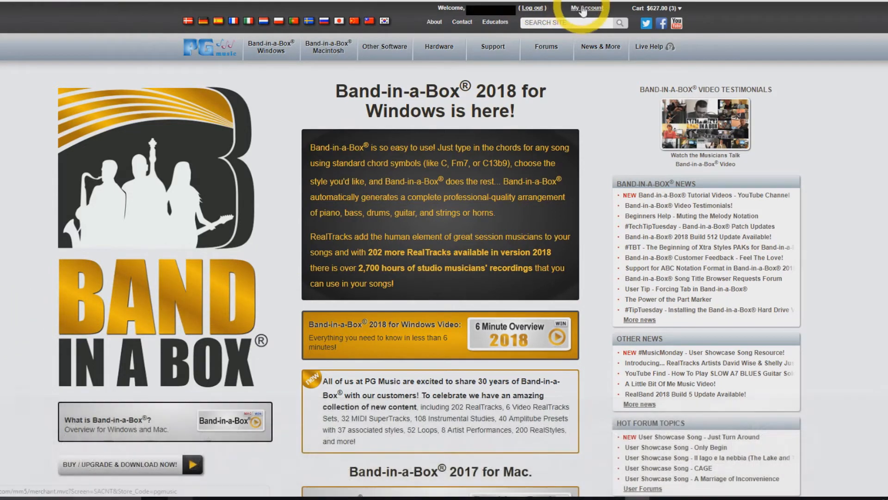
Go to the My Account page from the pgmusic.com top bar.
click(586, 8)
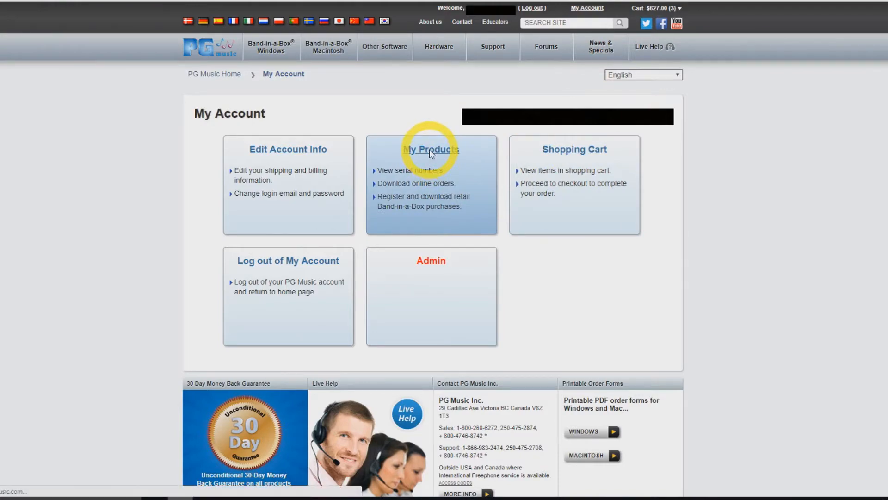
Under My Products' Available Downloads, download the RealTracks Set 294 Windows installer.
click(431, 149)
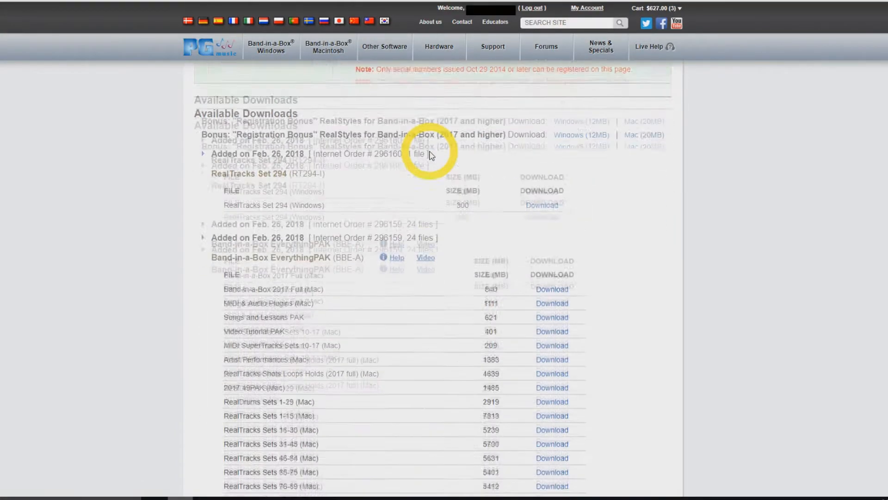
scroll(down, 3)
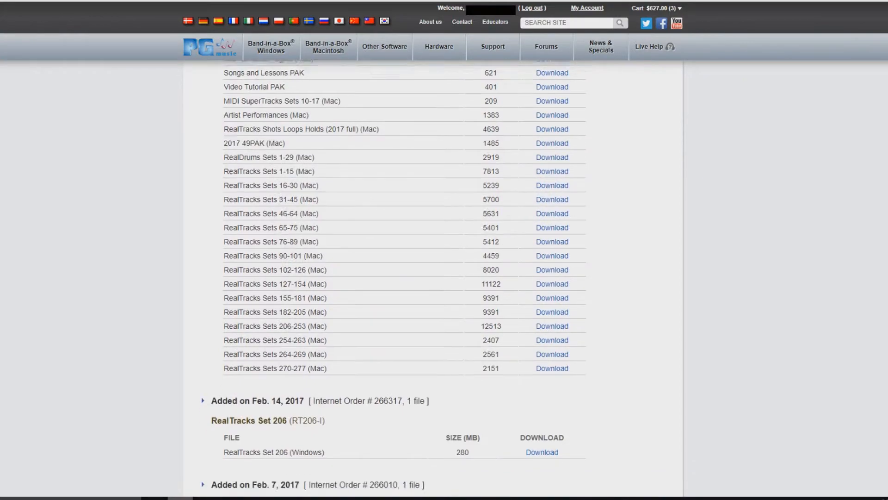
scroll(down, 3)
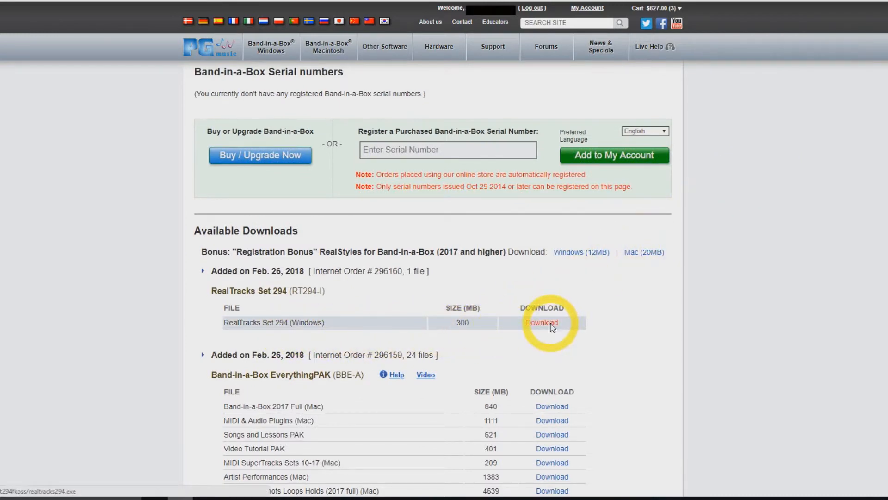
click(542, 322)
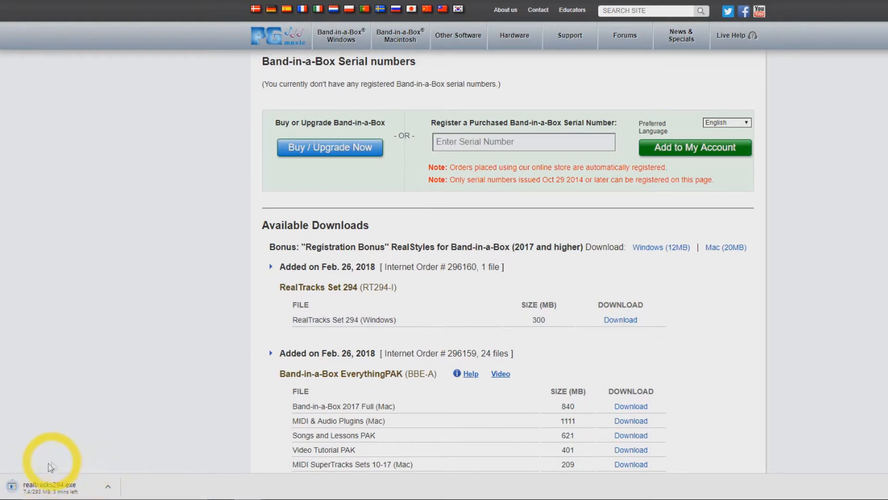
mouse_move(142, 464)
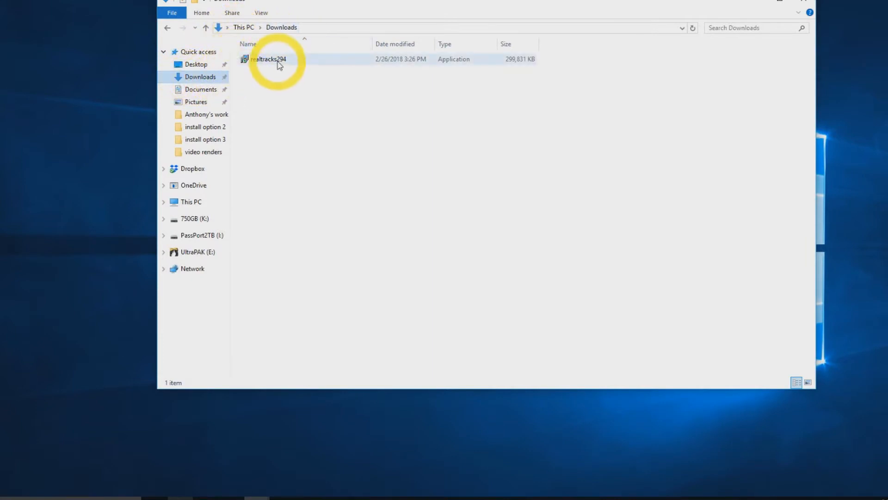
Run the realtracks294 installer from the Downloads folder.
click(267, 59)
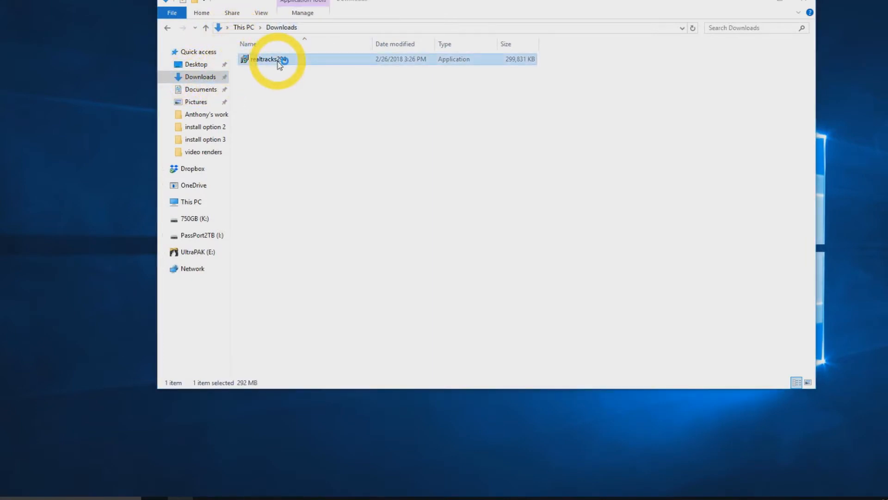
double_click(266, 59)
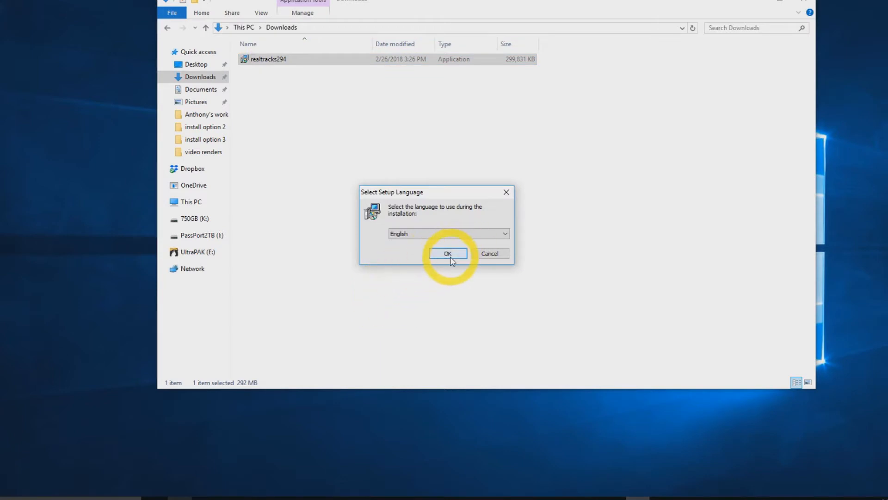
Choose English, accept the license, and scroll the Information page to the end.
click(447, 253)
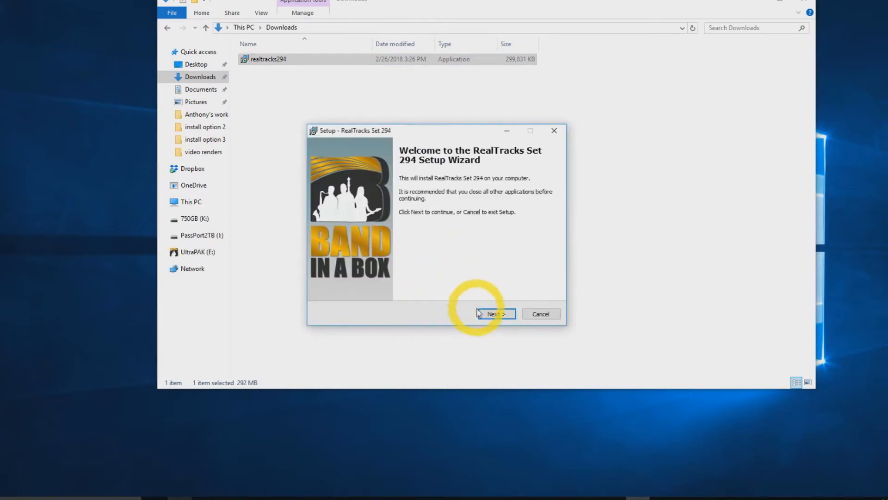
click(495, 314)
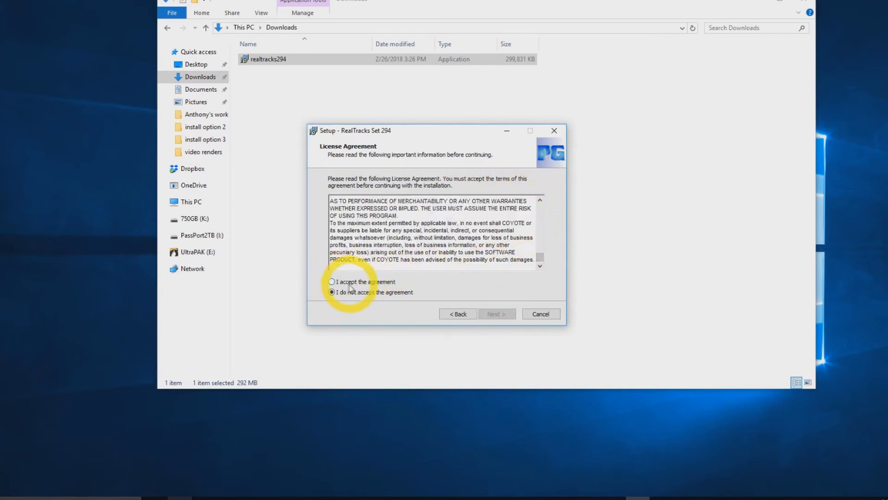
click(495, 314)
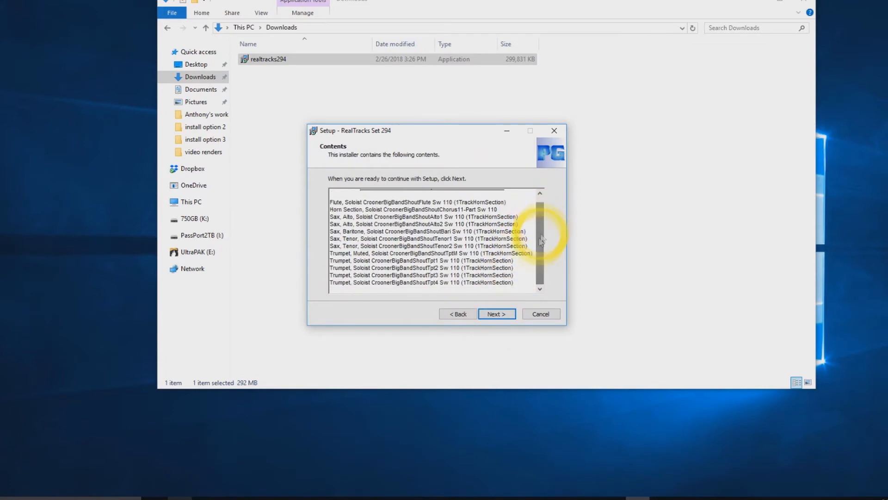
click(496, 313)
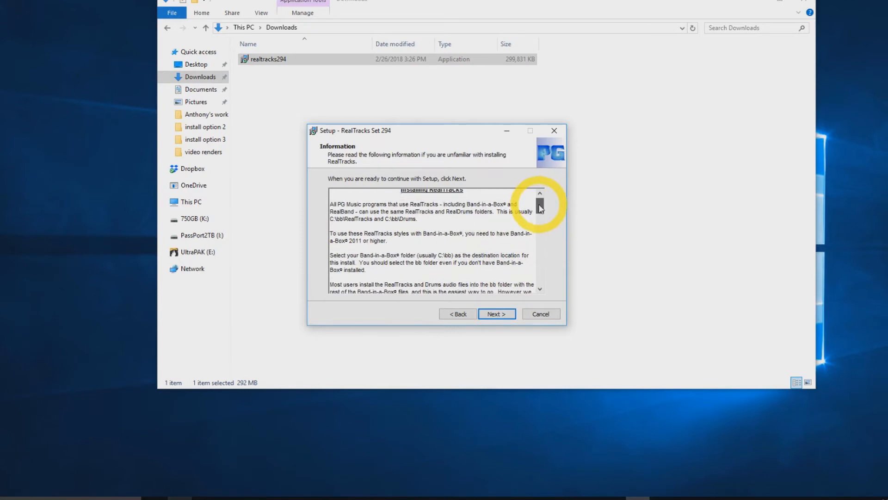
click(539, 206)
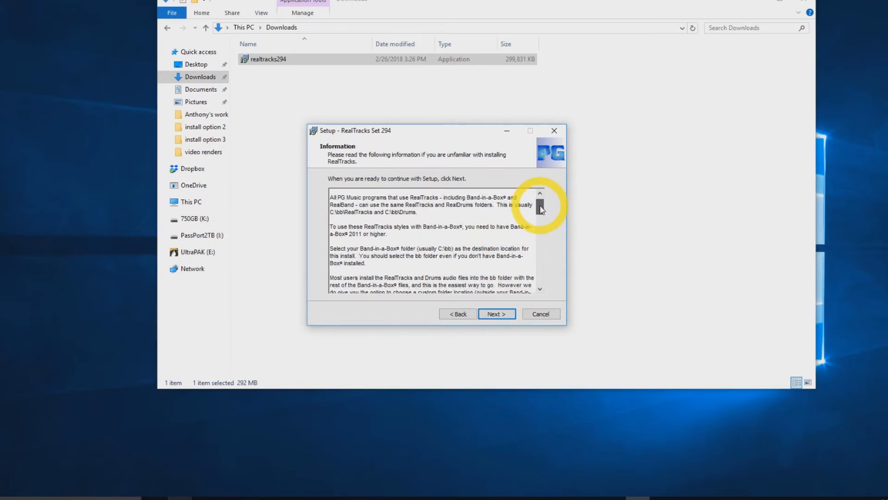
scroll(down, 3)
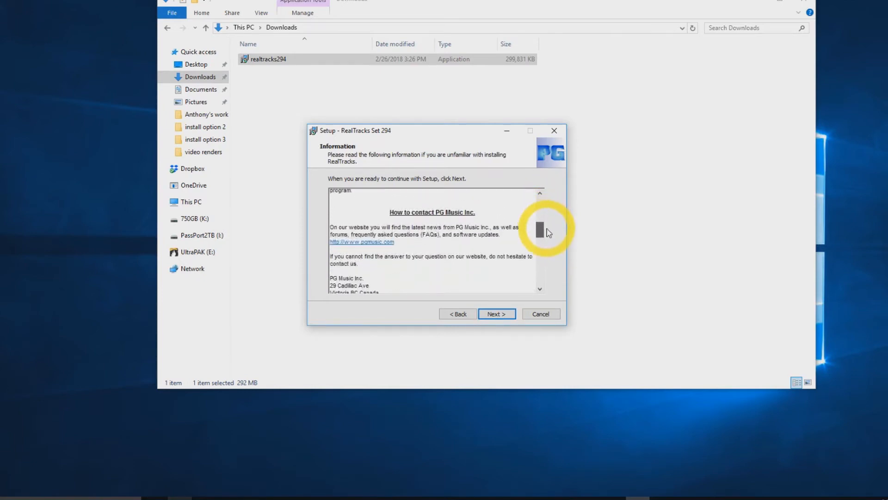
scroll(down, 3)
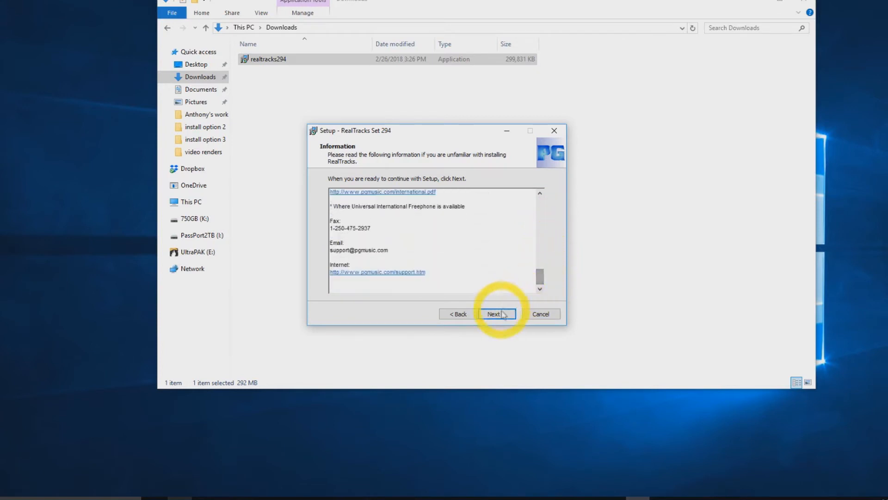
Install RealTracks Set 294 to D:\bb and finish the setup wizard.
click(493, 313)
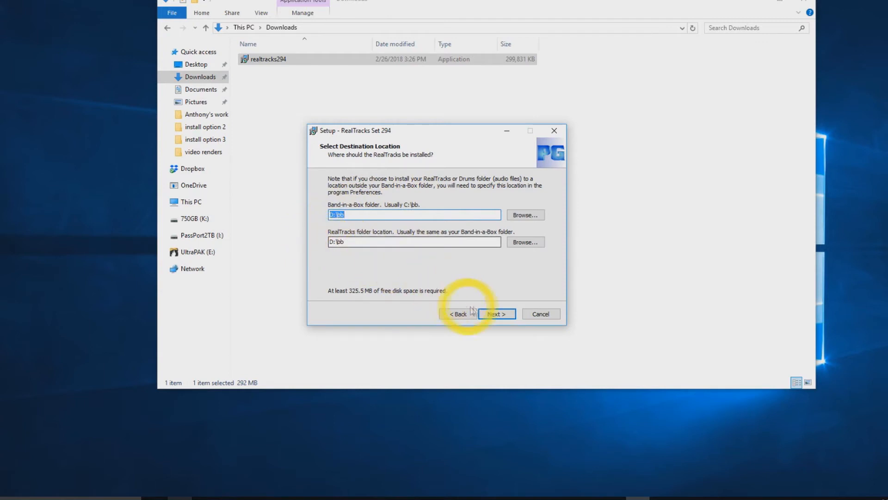
click(495, 314)
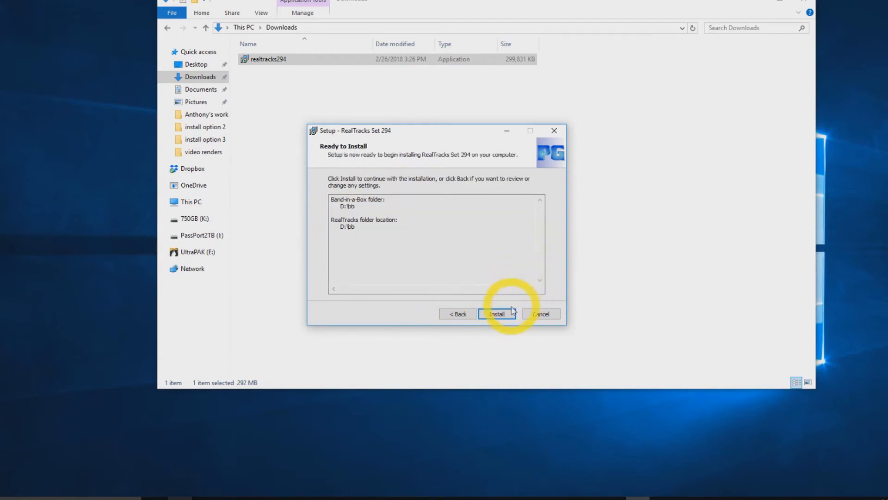
click(497, 314)
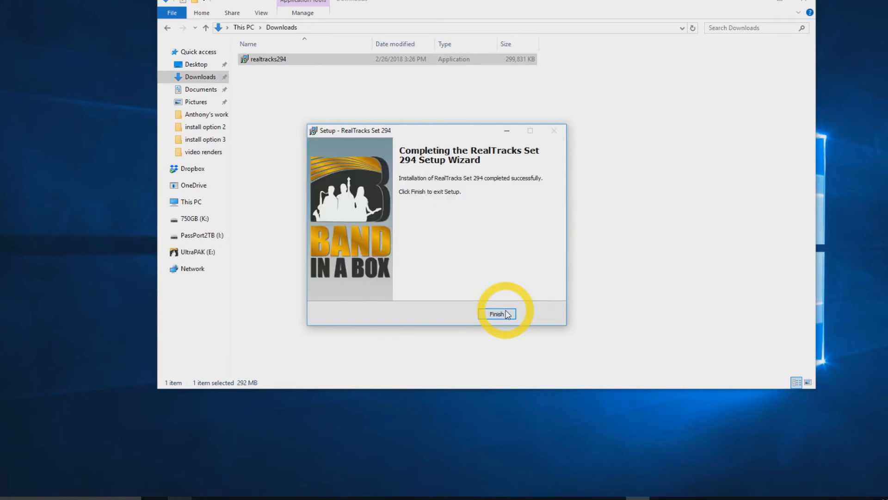
click(496, 314)
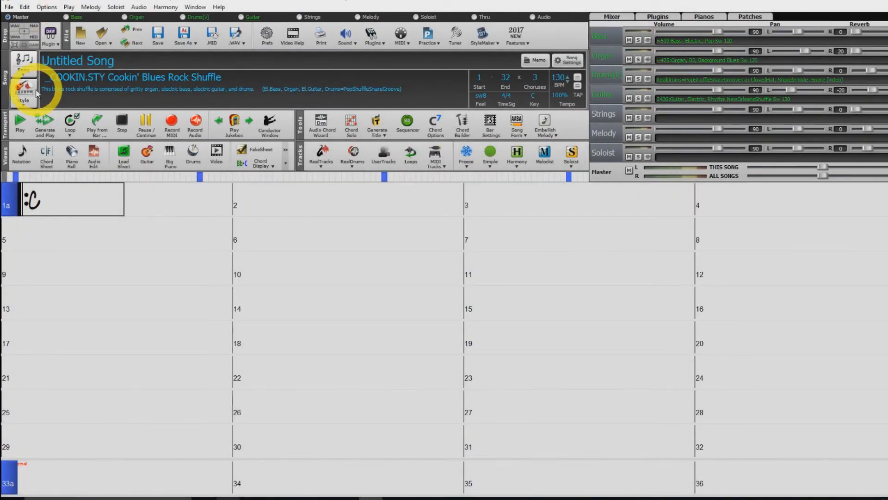
Fast-rebuild the StylePicker list to 6065 styles, then close it with J_DIXIE3 selected.
click(23, 91)
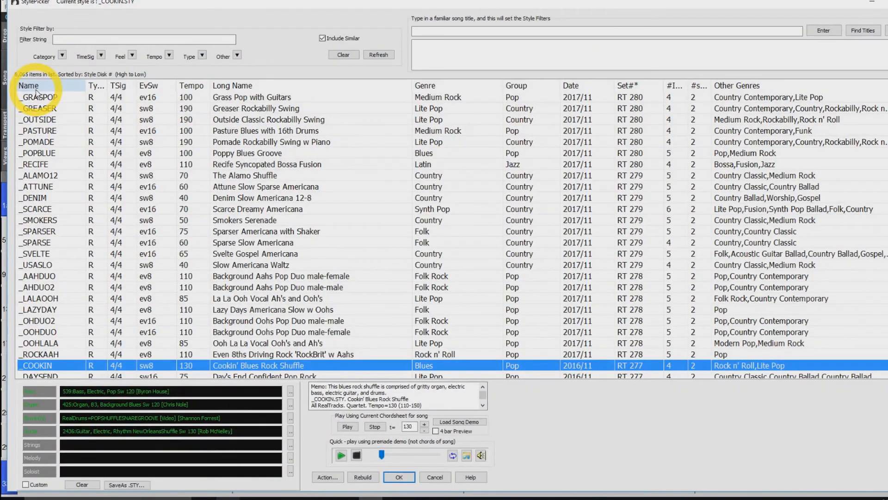
click(362, 476)
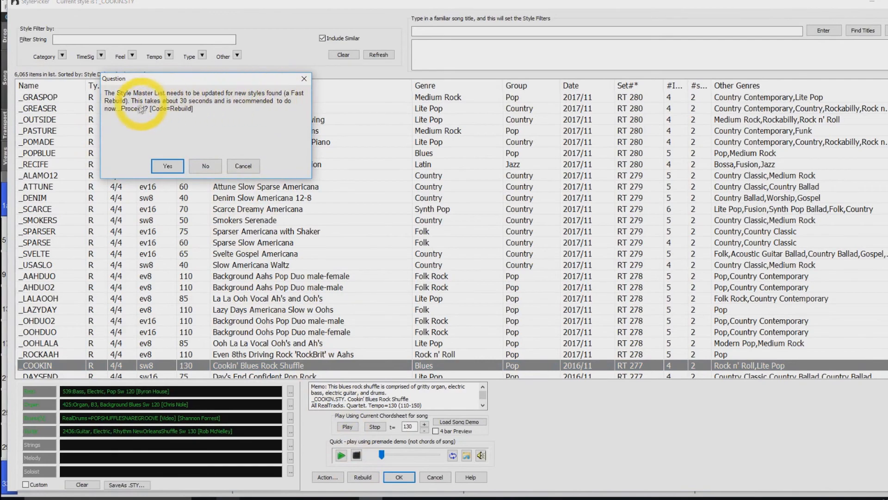
click(167, 166)
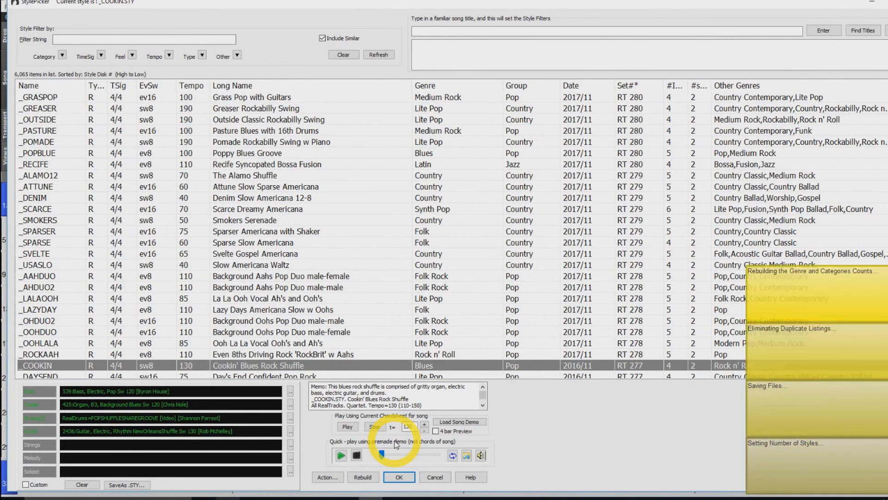
click(398, 477)
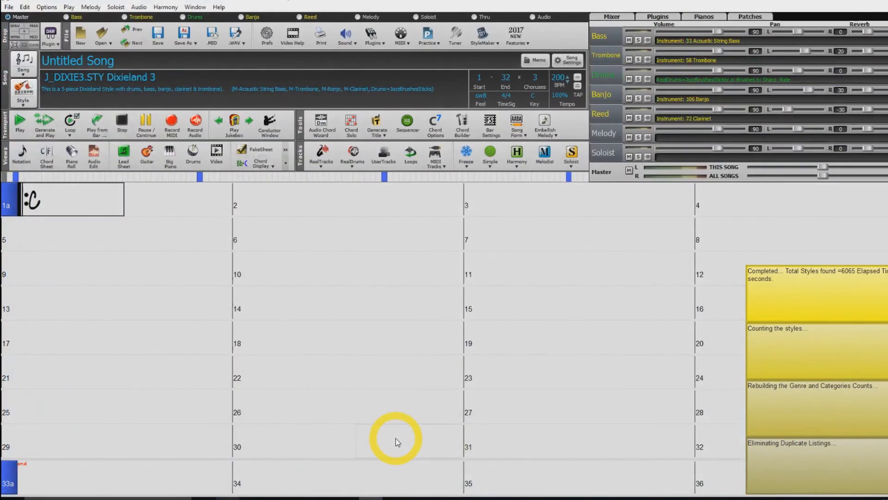